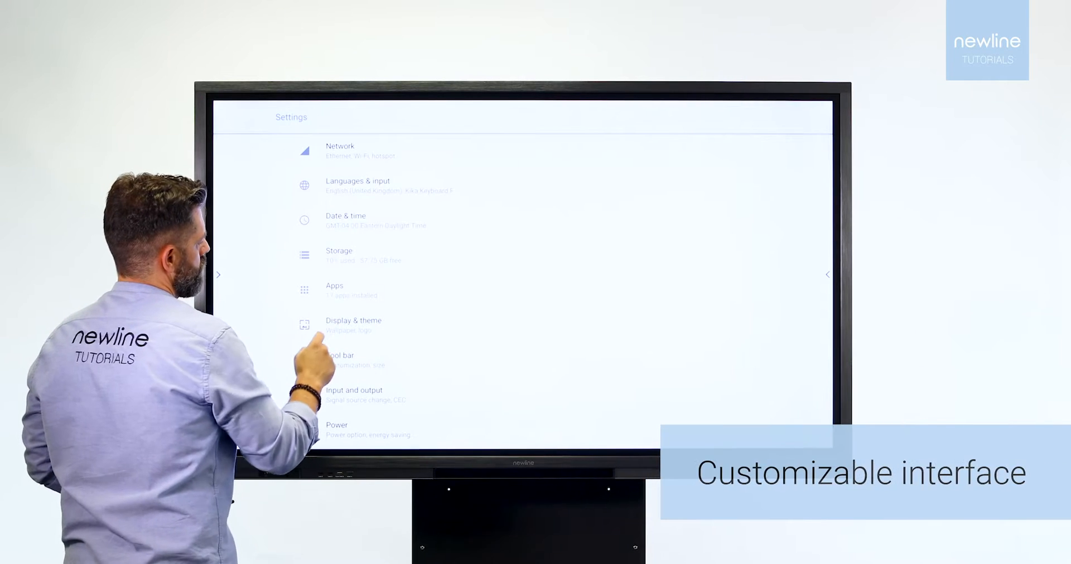
Apply the Galaxy theme from Display & theme settings and return to the home screen
click(354, 326)
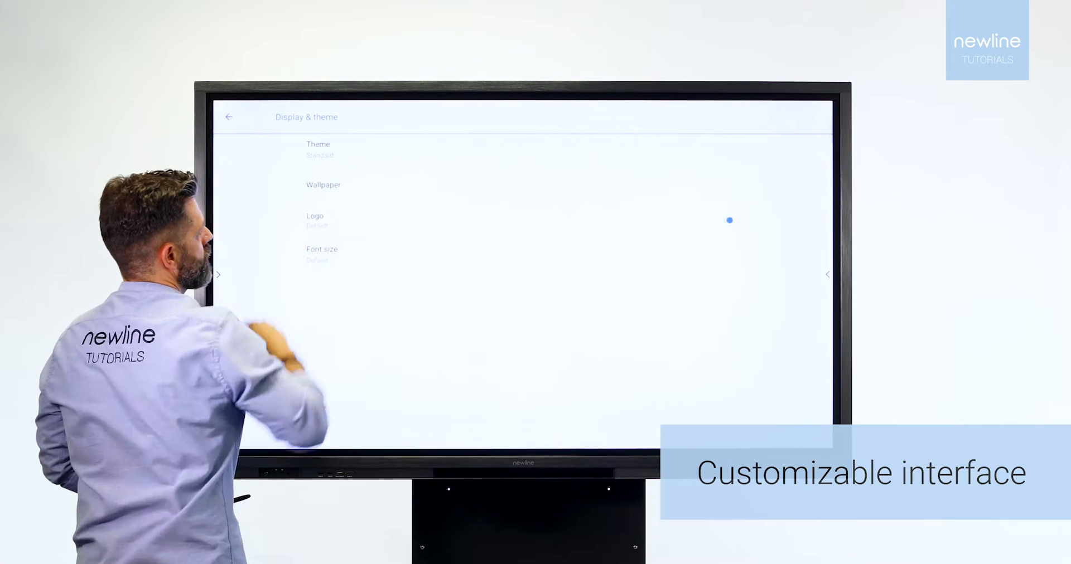
click(318, 144)
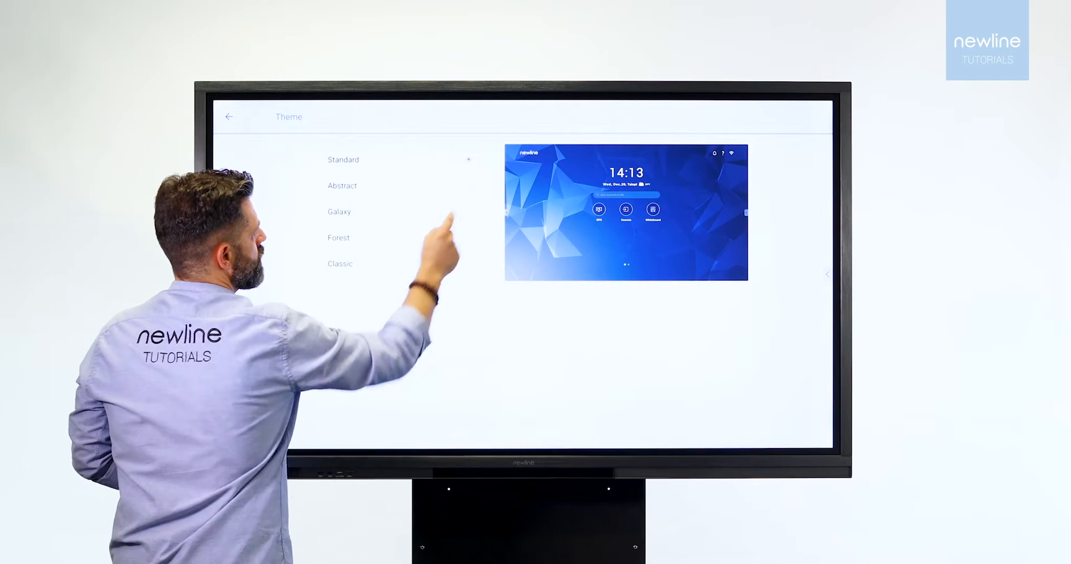
click(339, 211)
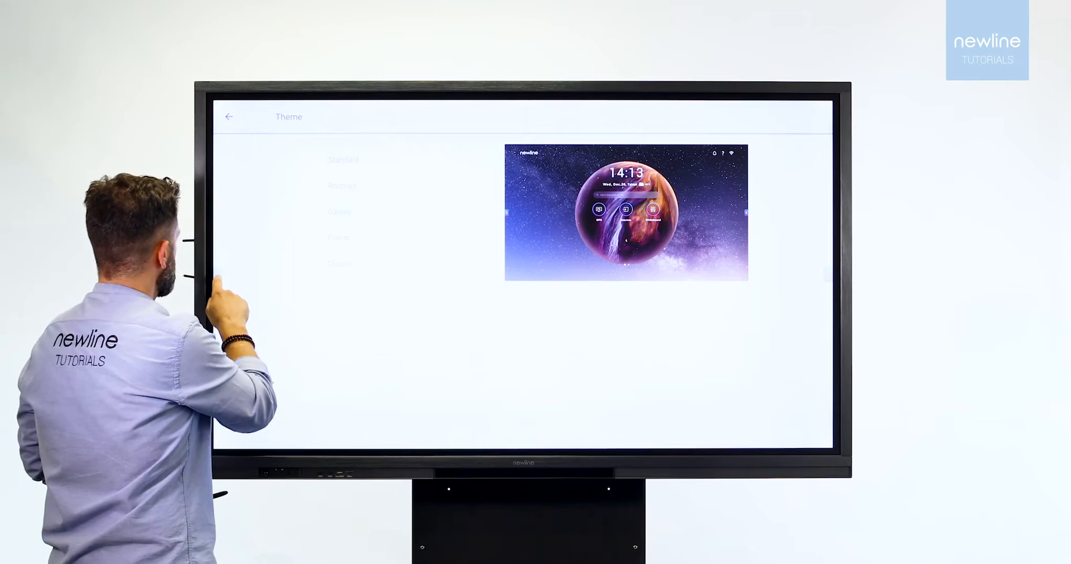
click(230, 116)
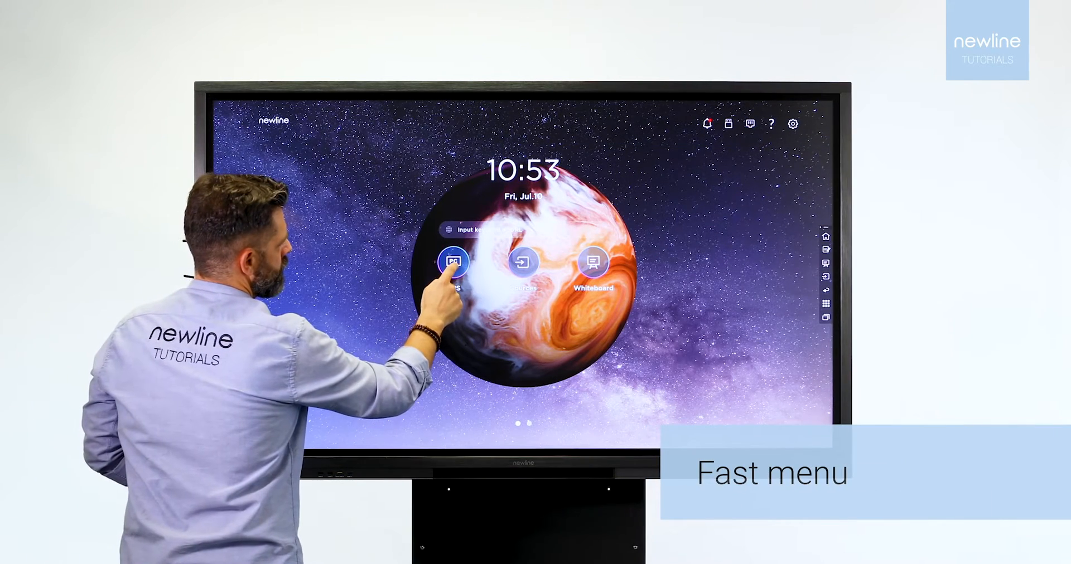
Add Newline Cast to the fast menu alongside OPS, Sources and Whiteboard
click(453, 262)
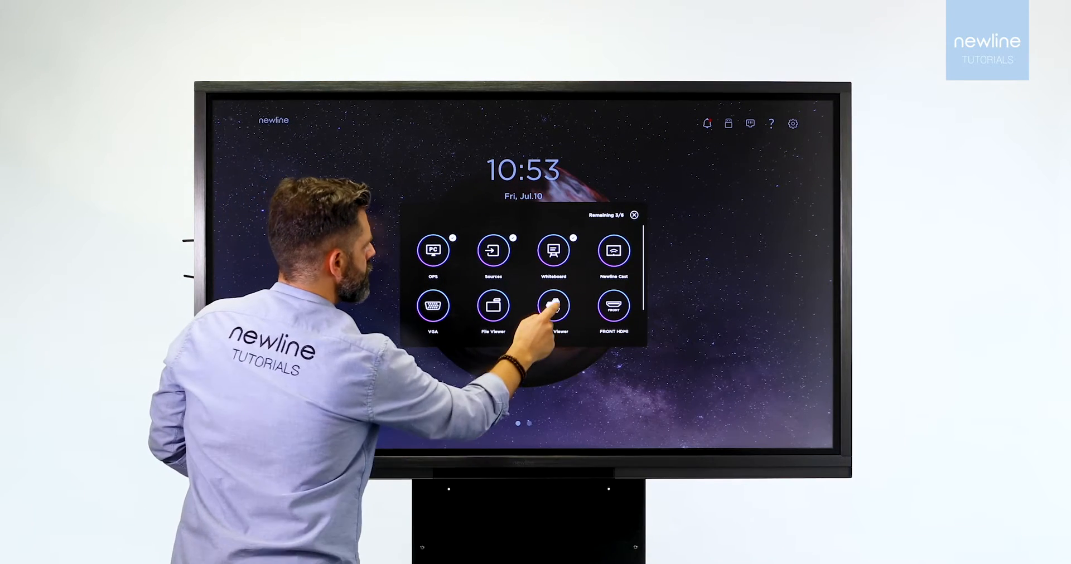
click(552, 306)
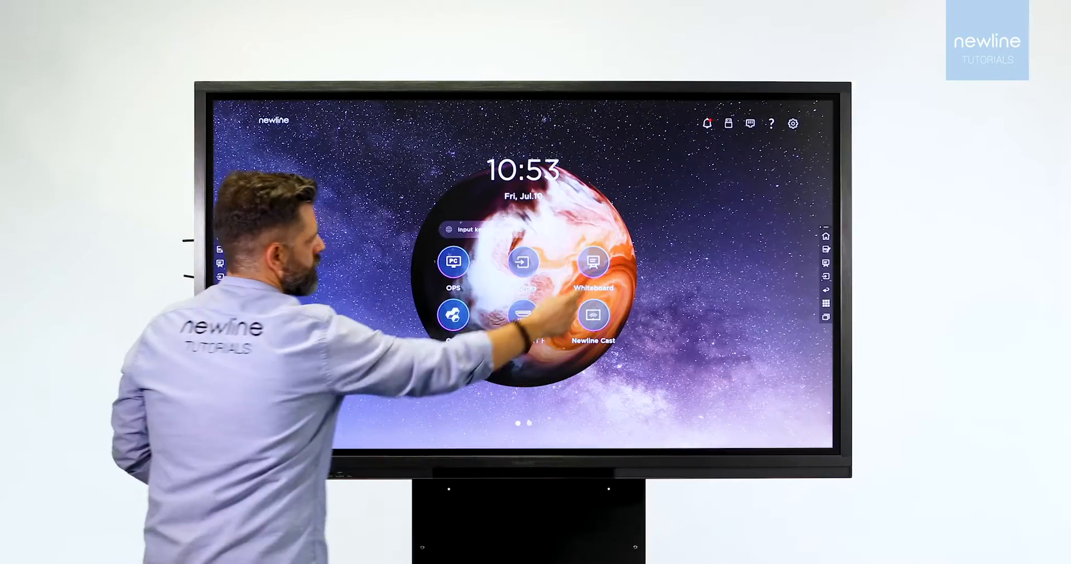
Start a whiteboard and draw pen strokes across several pages
click(592, 262)
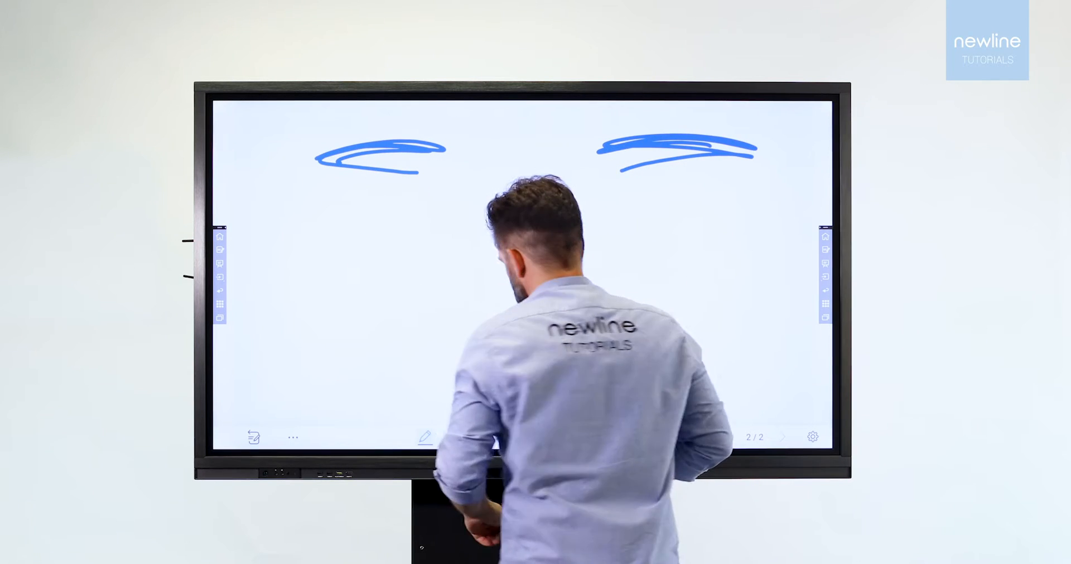
click(812, 437)
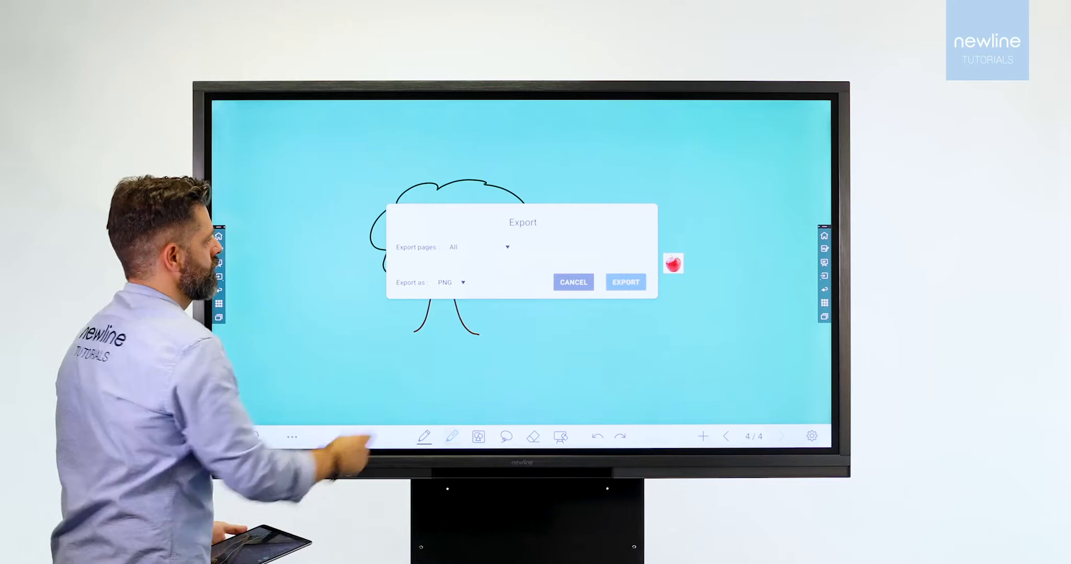
Export all whiteboard pages as PDF instead of PNG
click(451, 282)
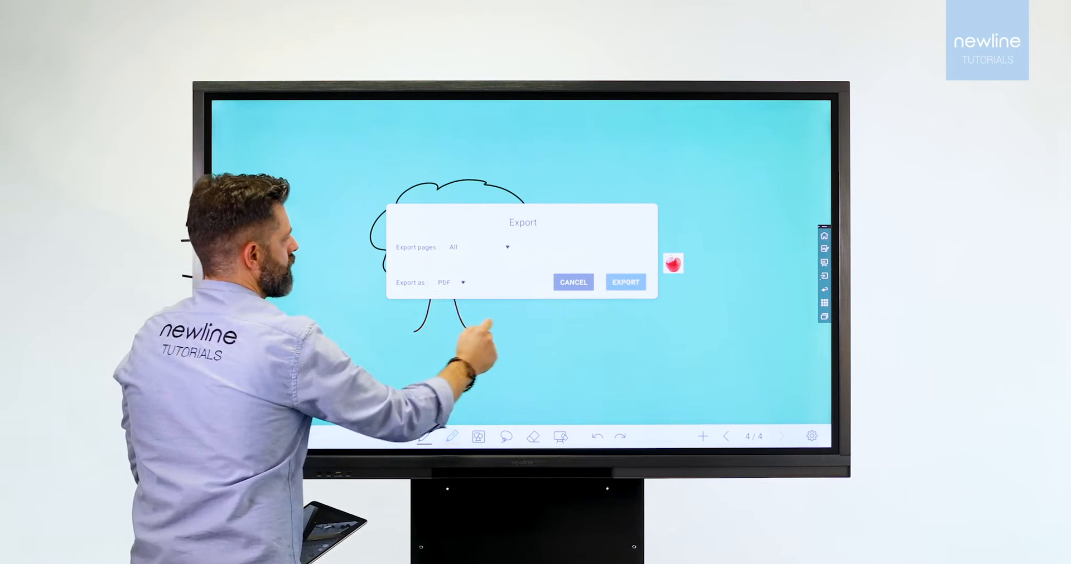
click(624, 282)
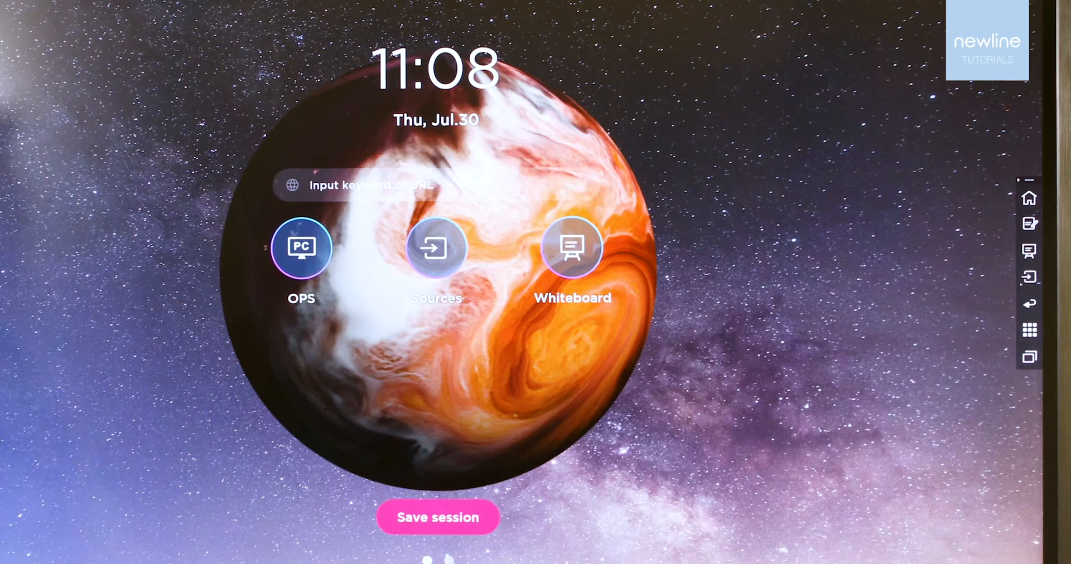
Switch to the OPS PC and total Groups A to C with =SUM( in the TOTAL cell
click(302, 248)
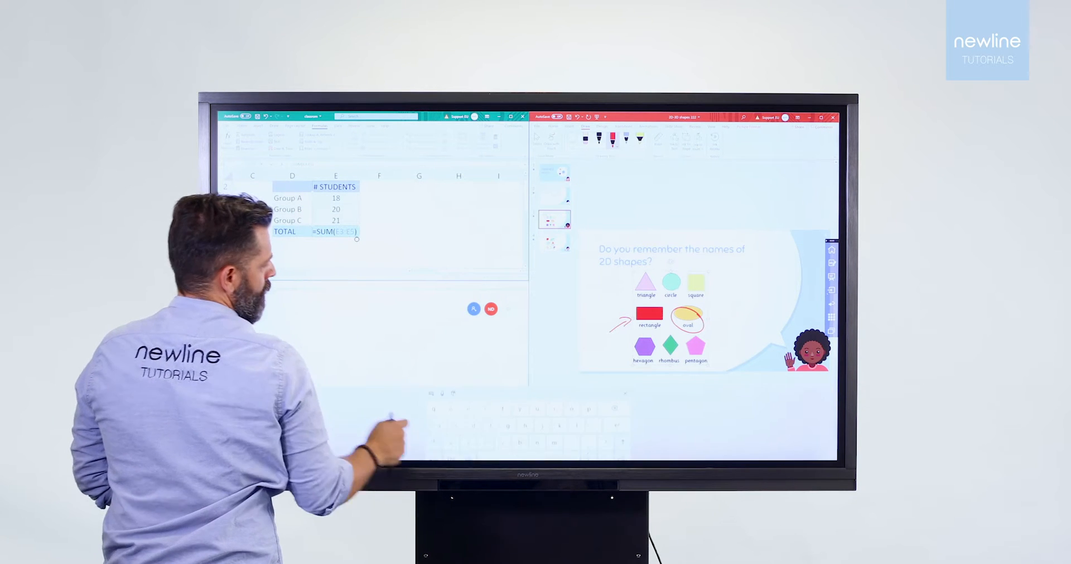
key(Enter)
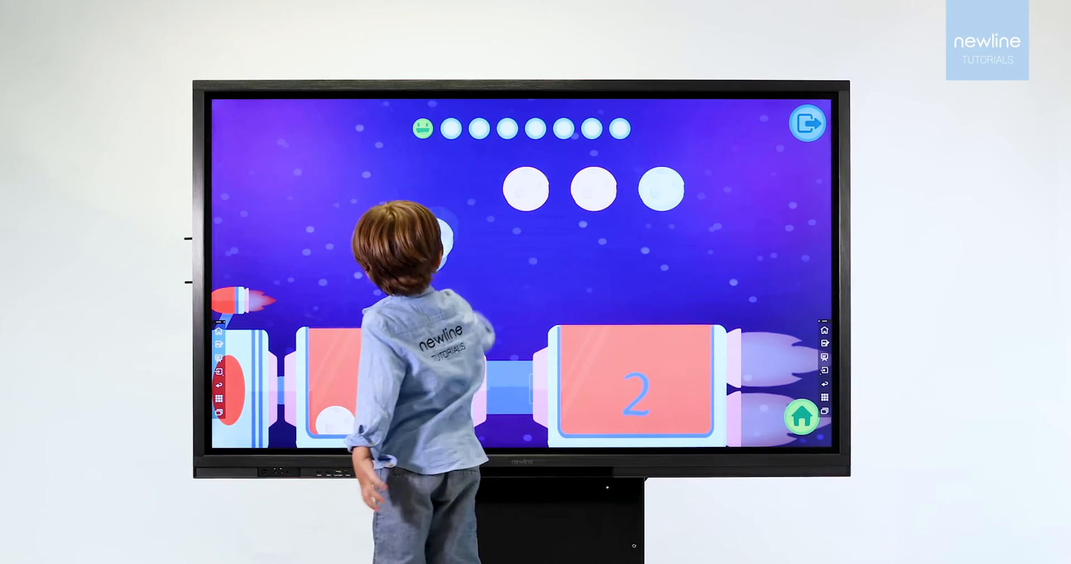
Choose the number card matching the count of circles in the space game
click(592, 189)
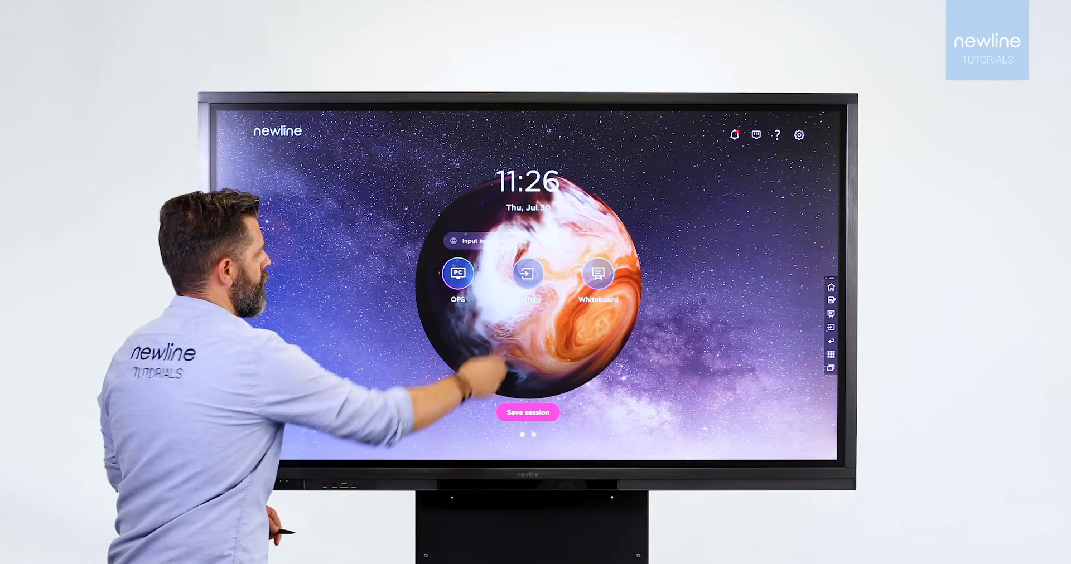
Switch to HDMI1 and browse the kids' math video results in Chrome
click(527, 273)
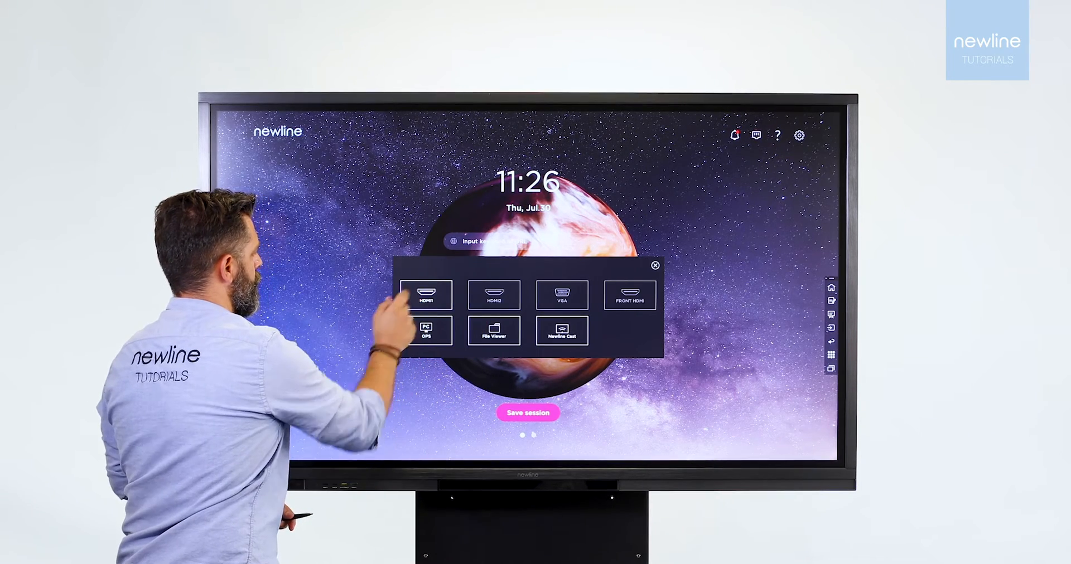
click(426, 294)
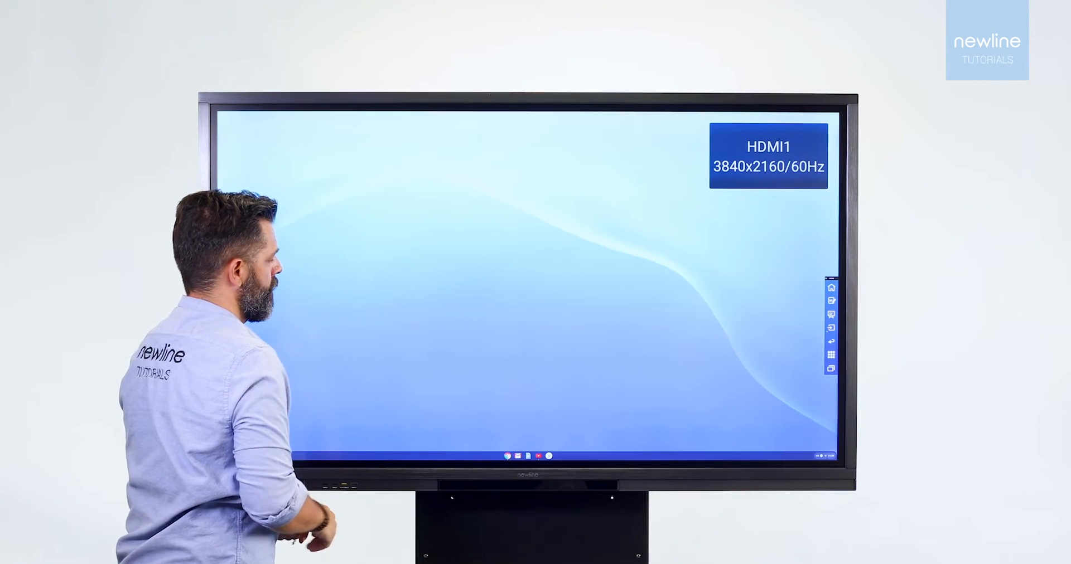
click(508, 457)
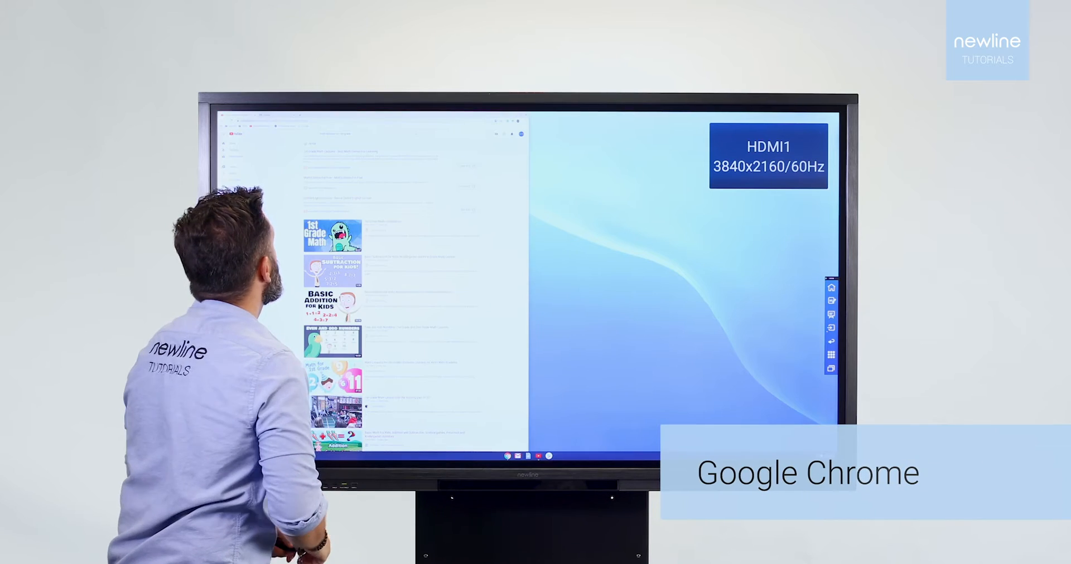
scroll(down, 3)
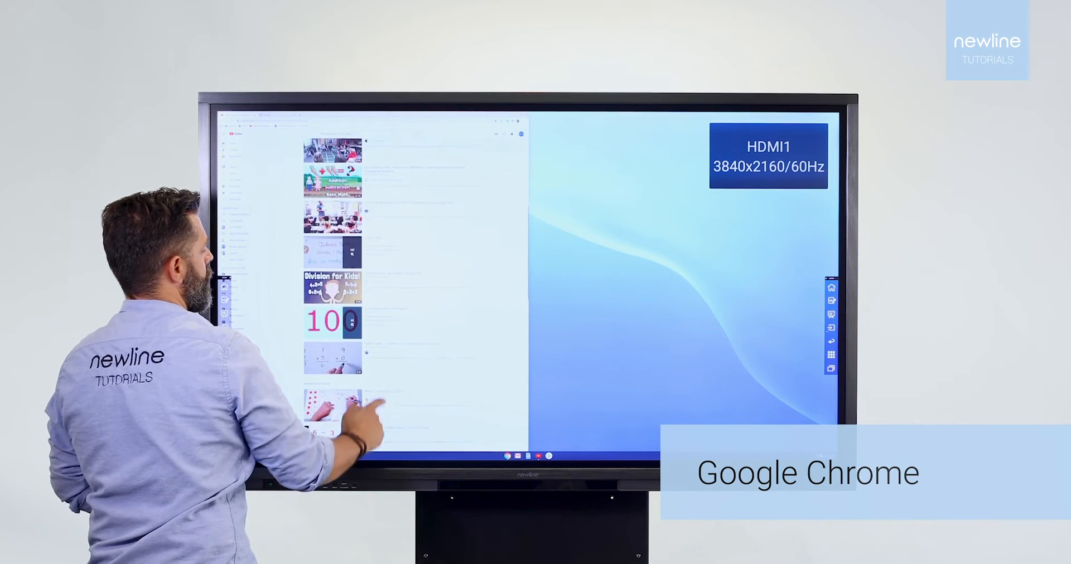
scroll(down, 3)
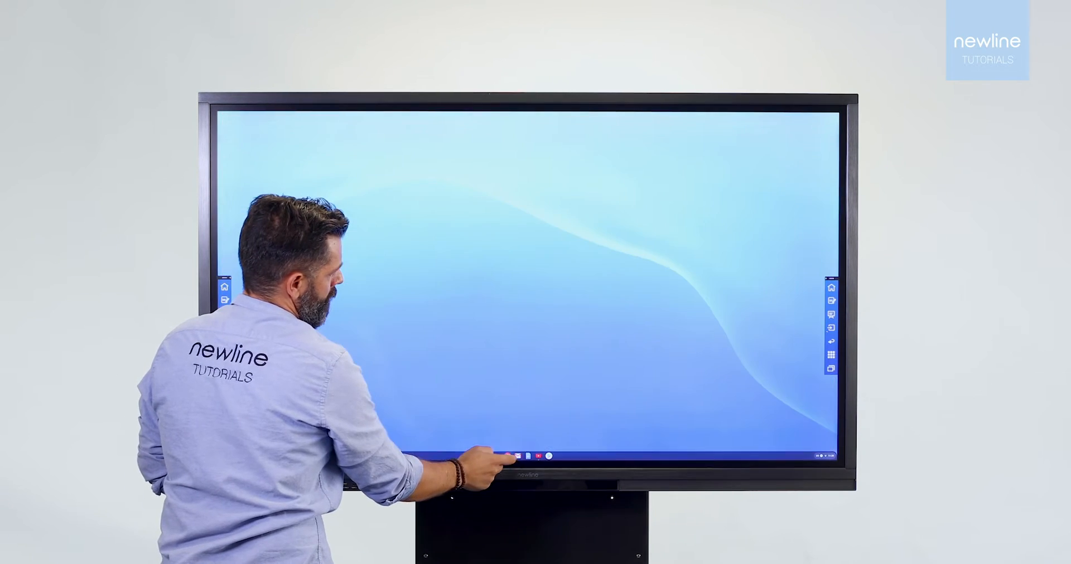
Launch an app from the ChromeOS shelf before returning to the Atlas apps page
click(539, 456)
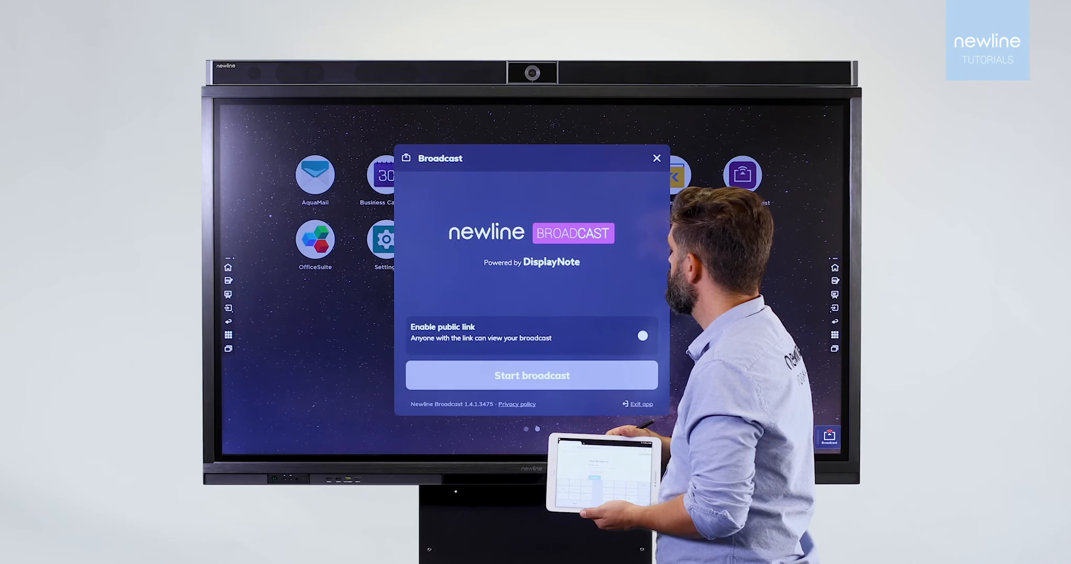
Start the broadcast and handwrite 'llo' so it mirrors live on the tablet
click(531, 375)
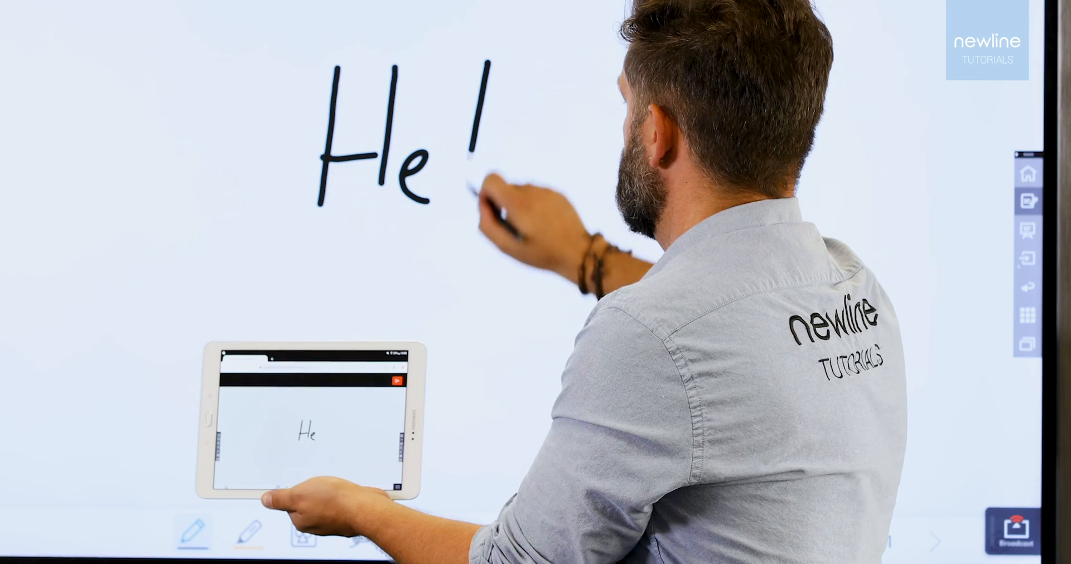
text(llo)
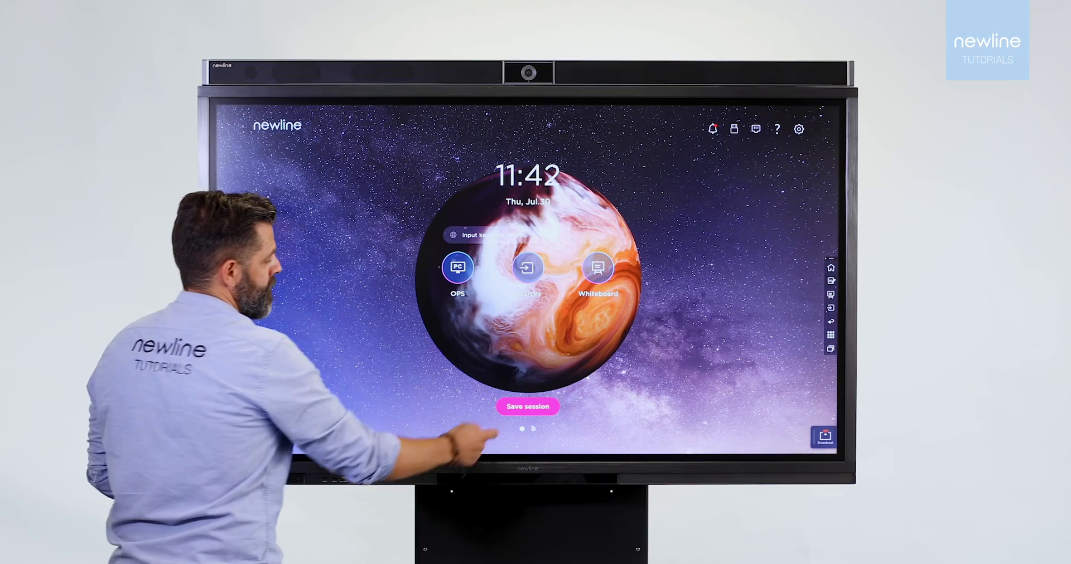
Bring up the Save session dialog showing the whiteboard drawing
click(528, 407)
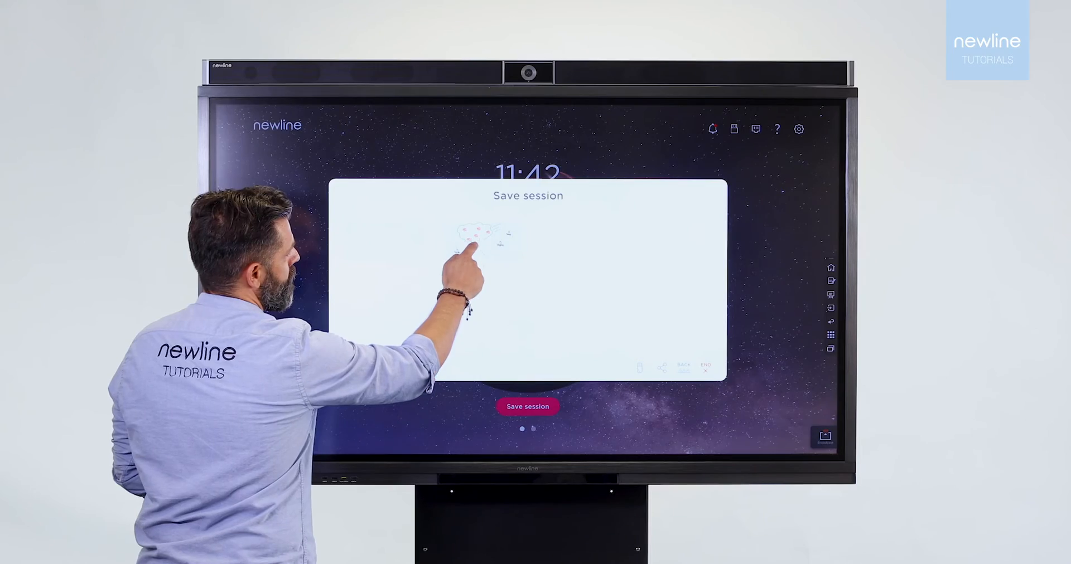